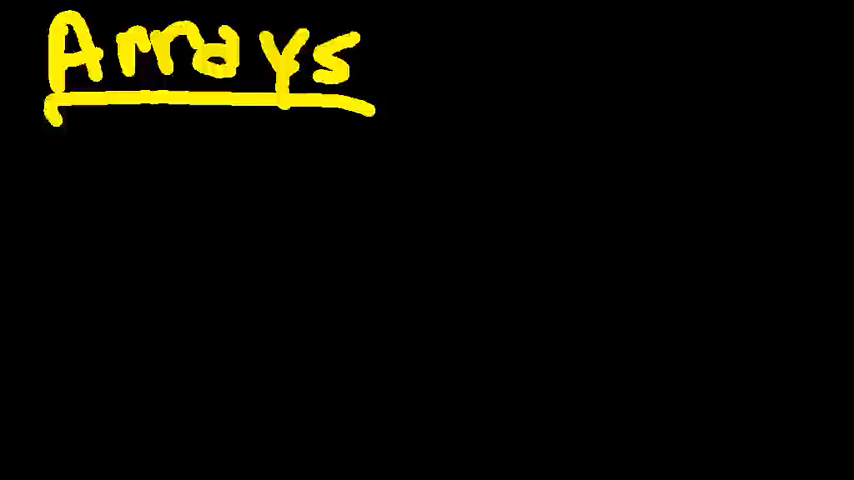
- Write "– Collection" after the Arrays heading and start an opening curly brace below
drag(420, 50, 500, 30)
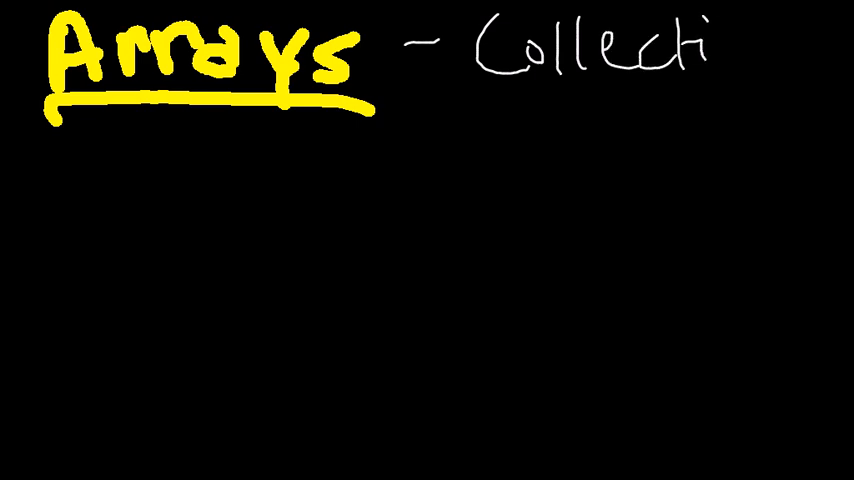
text(on)
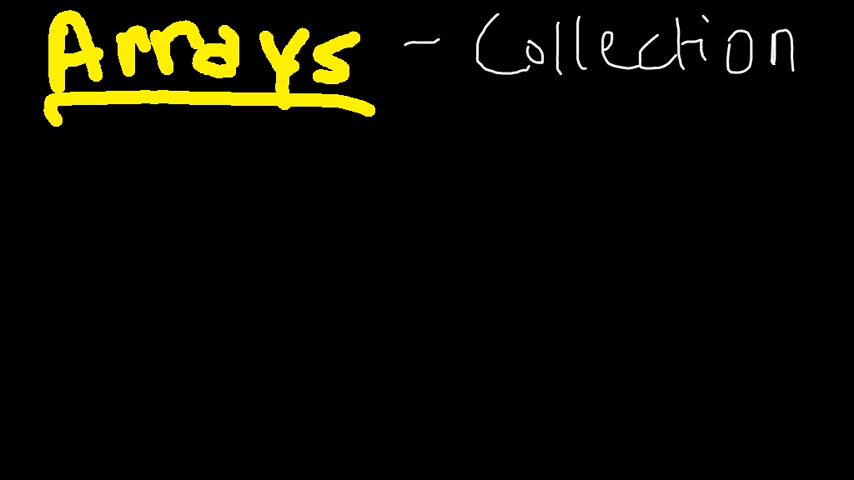
drag(150, 130, 150, 230)
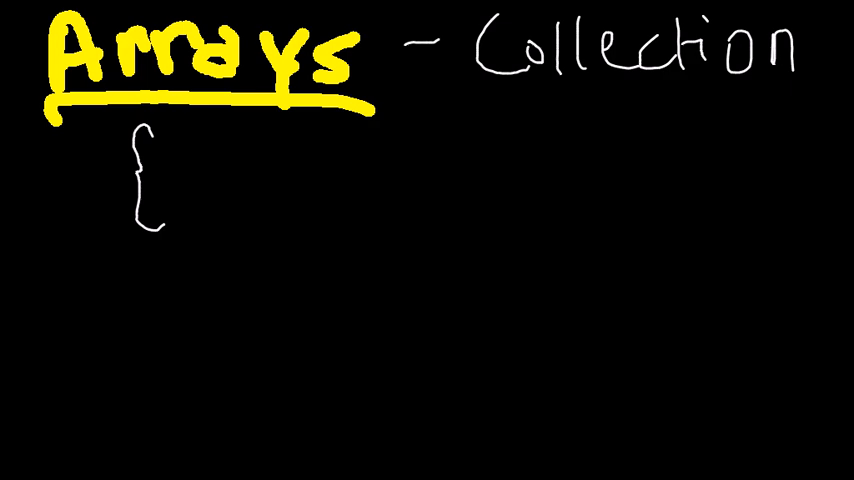
- Handwrite {4,5,6,7,8} labelled a[] and x = a.length; beneath it
text(4,5,6,7,8}a)
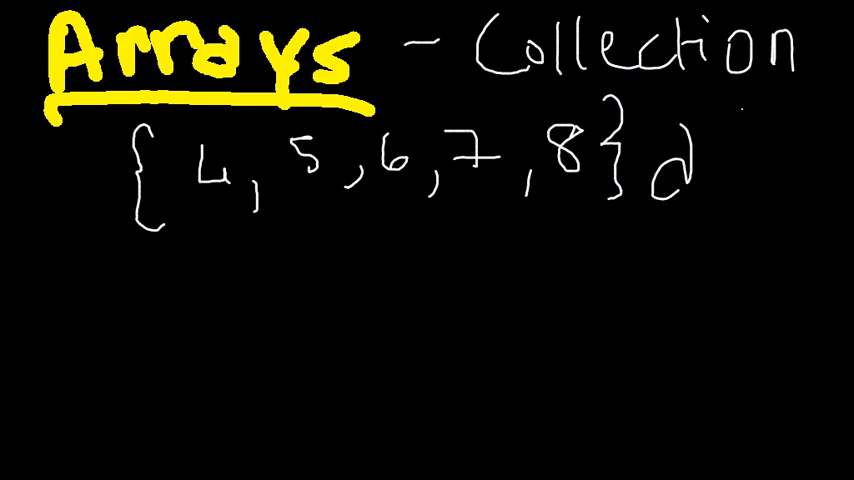
text([])
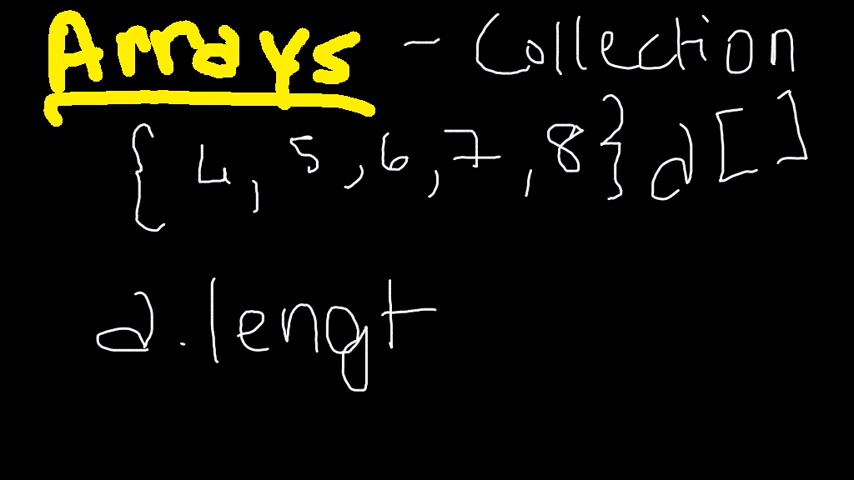
text(h)
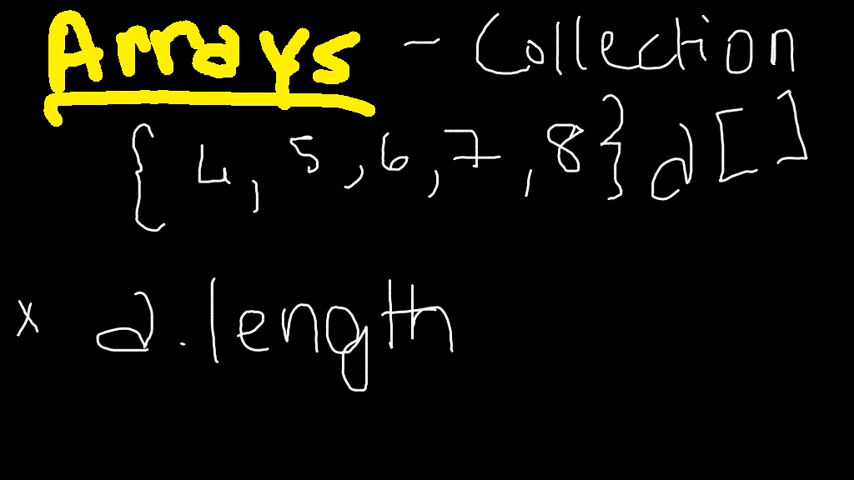
text(=)
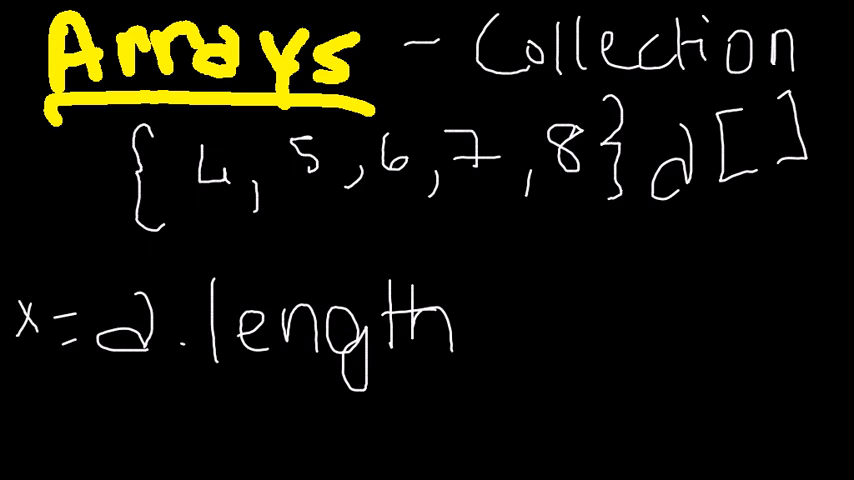
text(;)
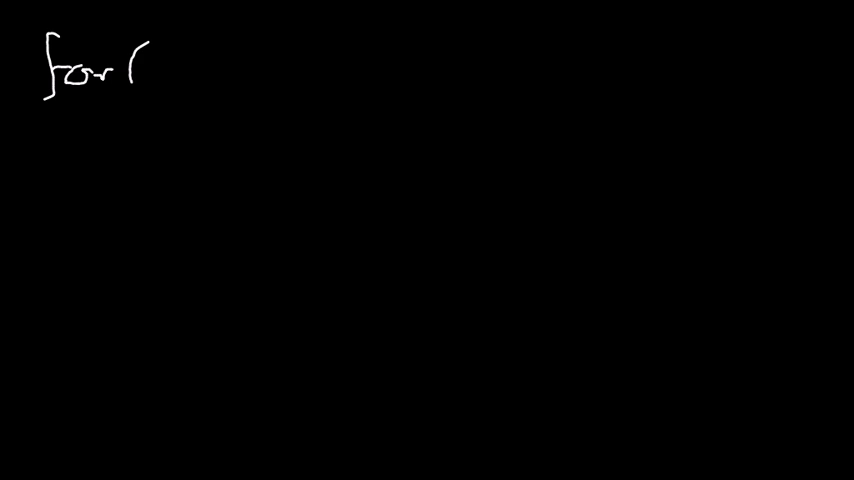
- Handwrite the loop header for(int i=0; i<x; i++) { below the array notes
text(int)
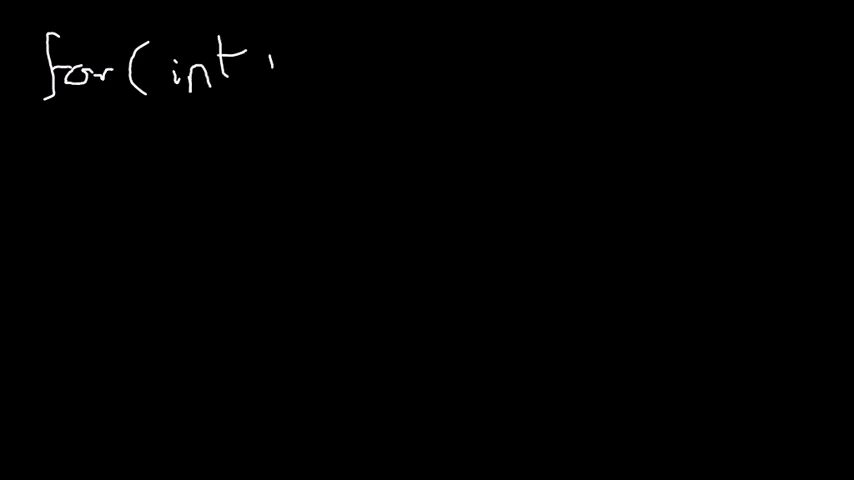
text(i = 0,)
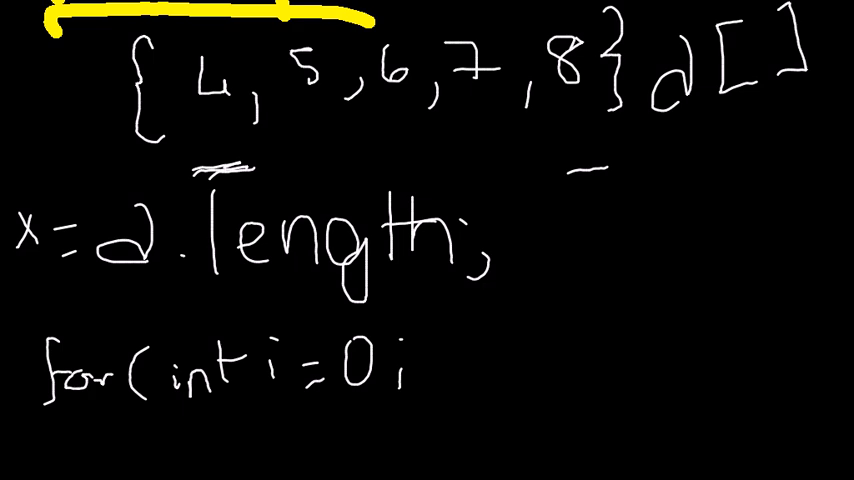
text(i< x)
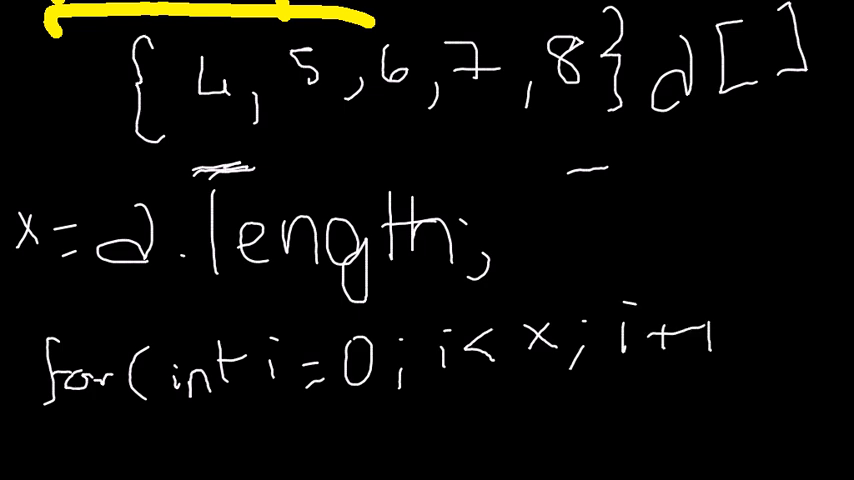
text(+) {)
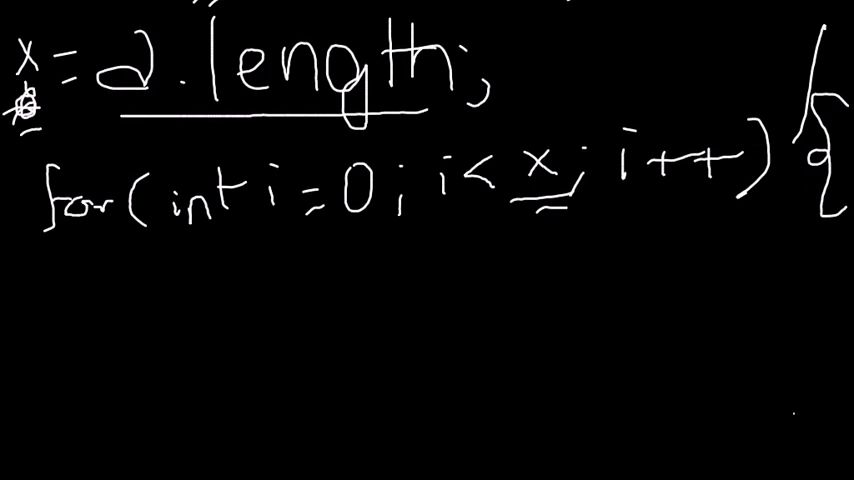
- Write Sopln(a[i]); inside the loop body
text(So)
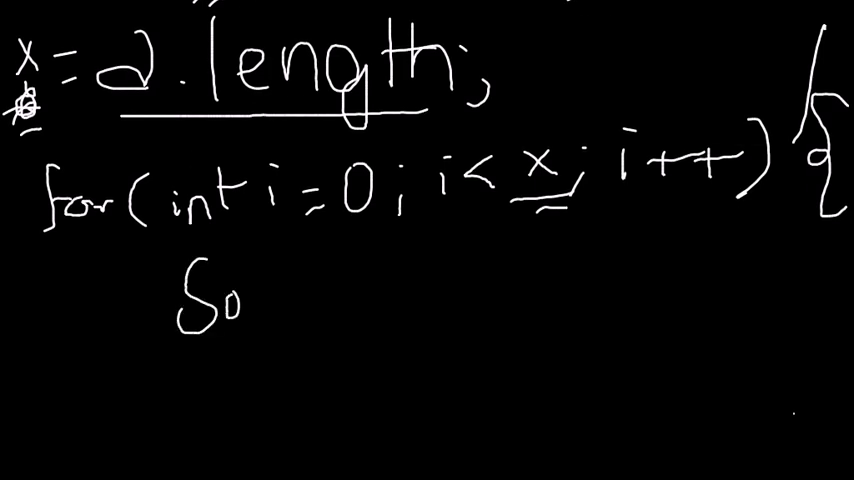
text(pln)
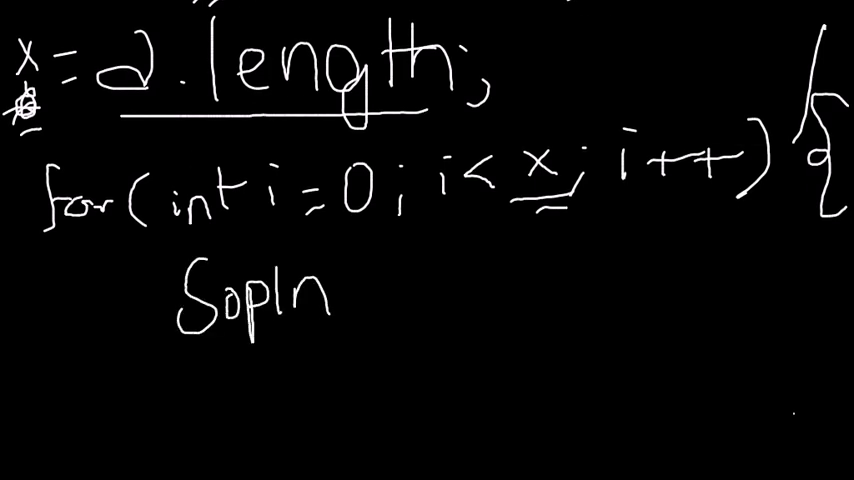
text((a)
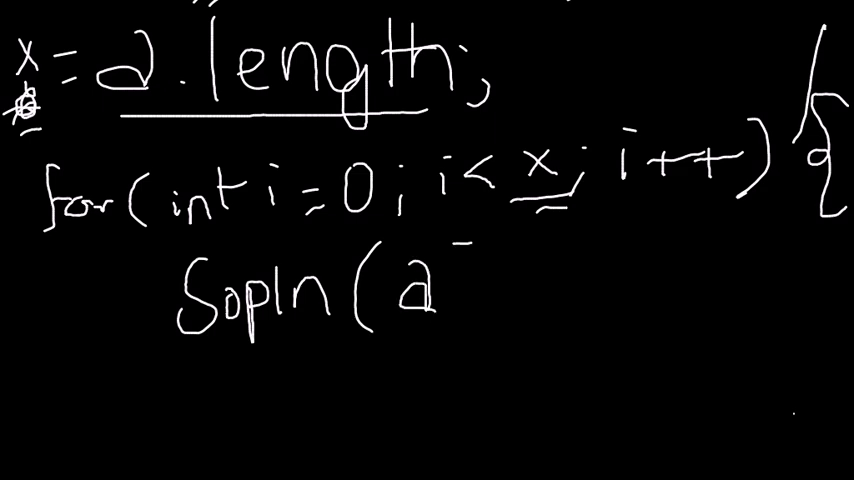
text([i])
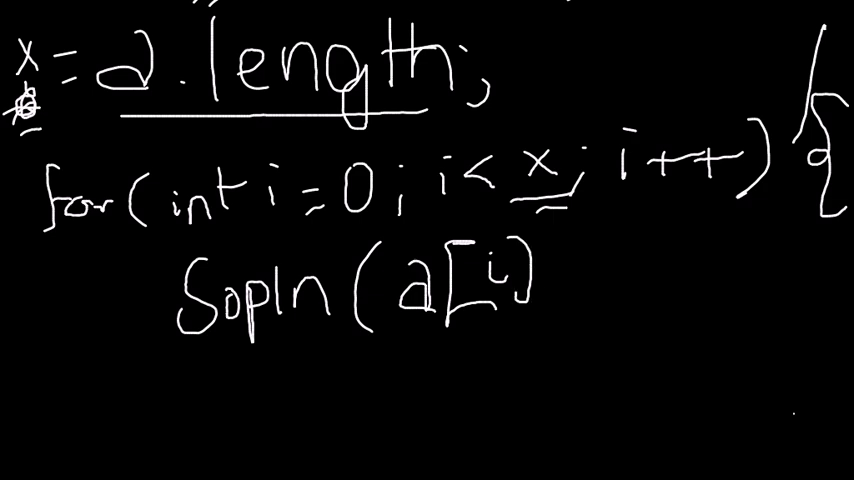
text();)
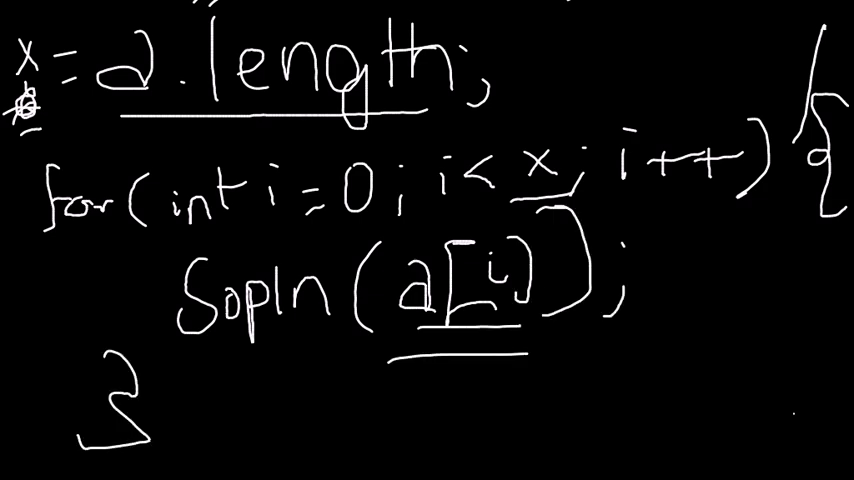
- Write the accessed elements a[0], a[1], a[2]… beneath the loop
scroll(down, 3)
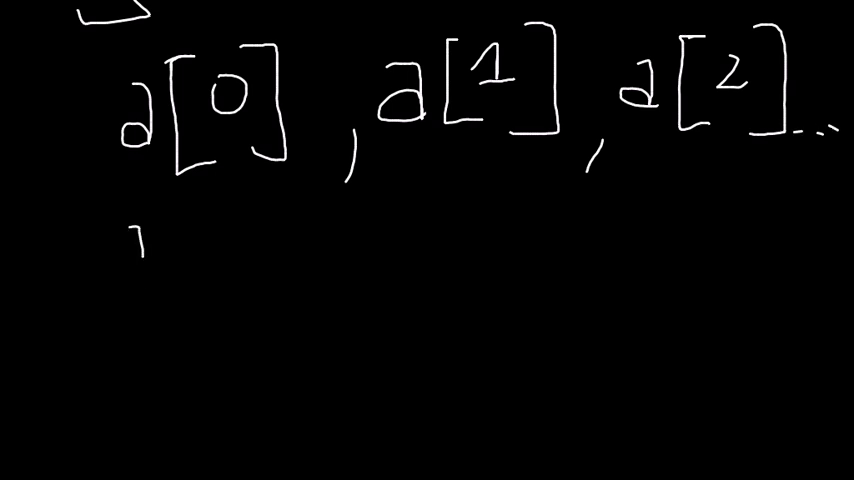
text(a[)
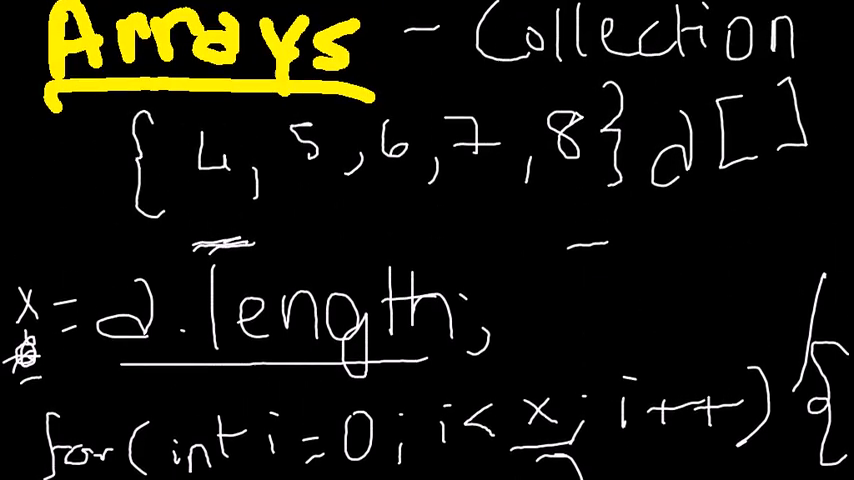
- Scroll down to a blank stretch of canvas for the next declaration
scroll(down, 3)
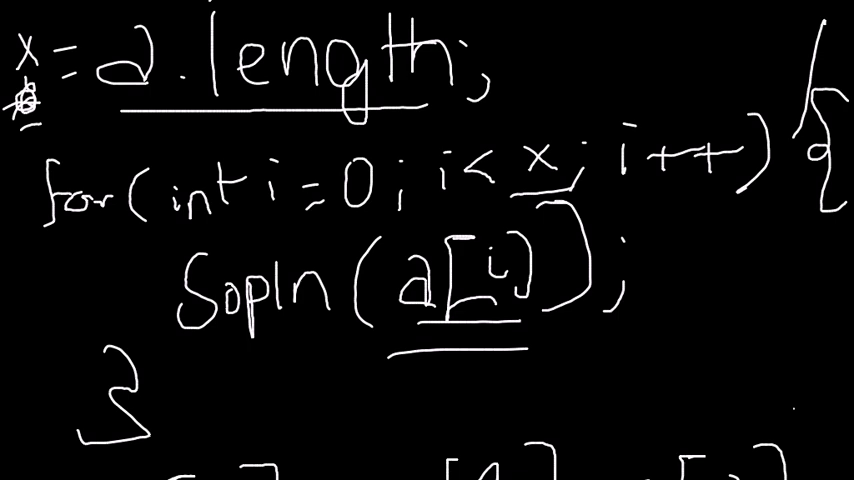
scroll(down, 3)
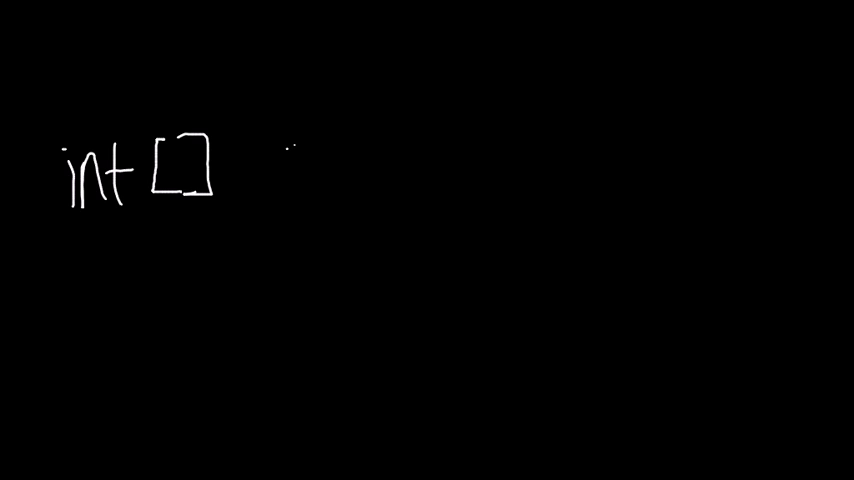
- Handwrite int[] cookies with 1- Butter and 2- Chocolate listed below
text(c)
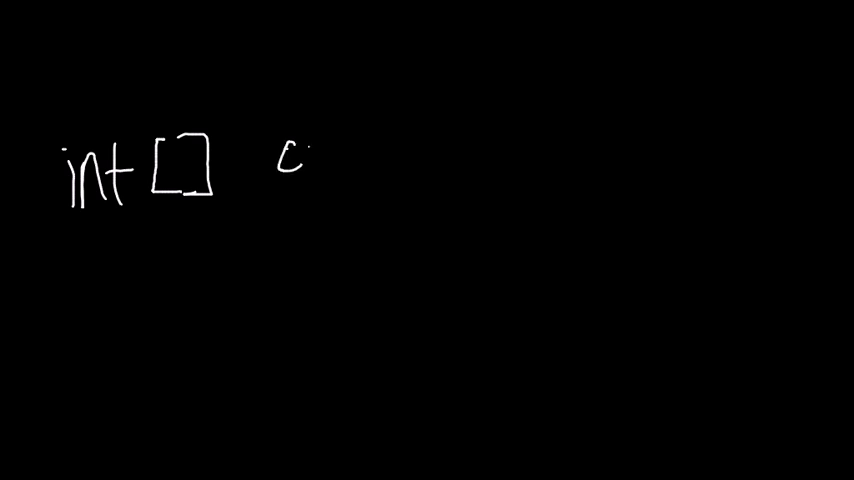
text(oop)
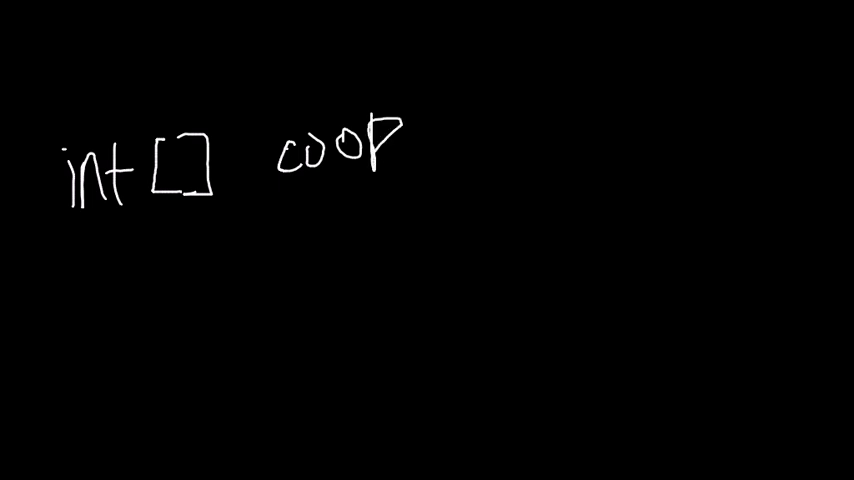
text(kies =)
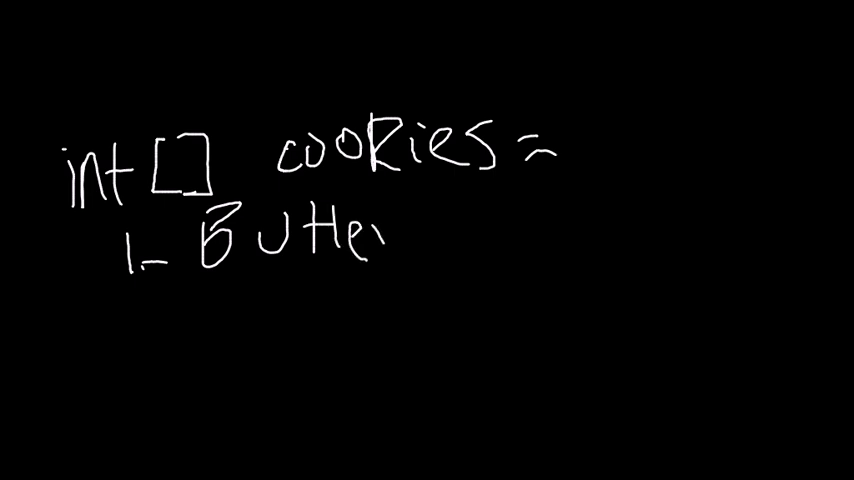
text(2~)
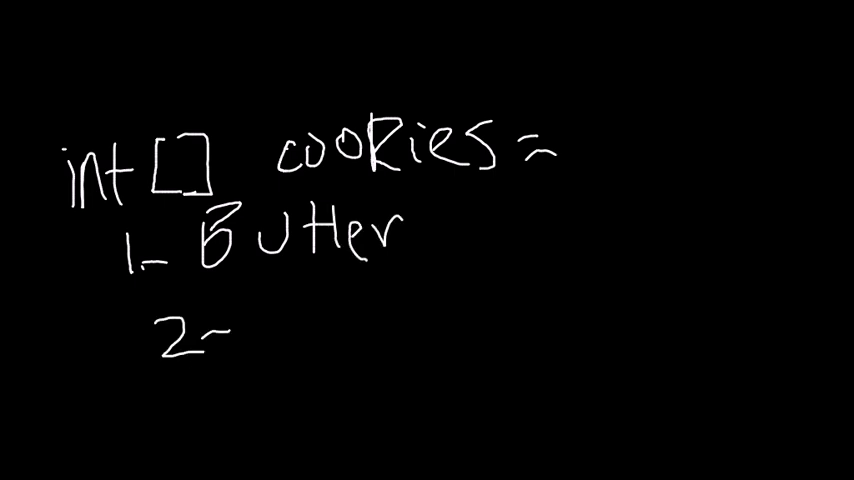
text(Chocolate)
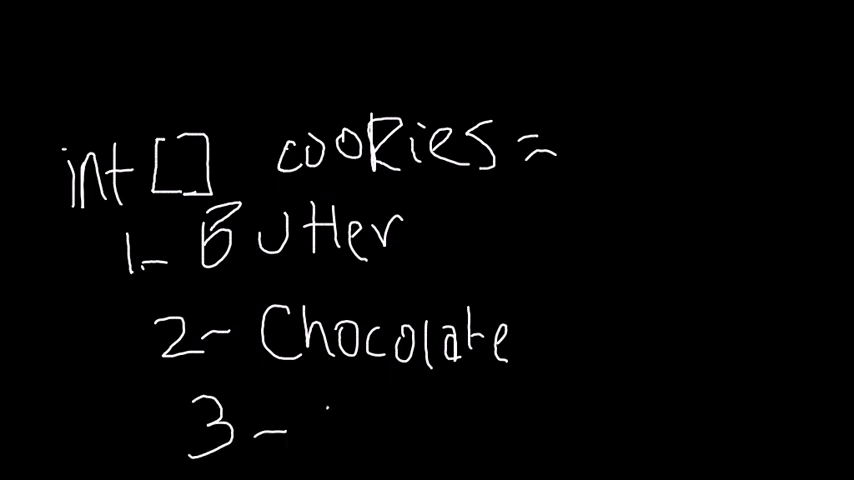
- Add 3- Normal to the list and enclose the values {1, 2, 3} in braces
text(r)
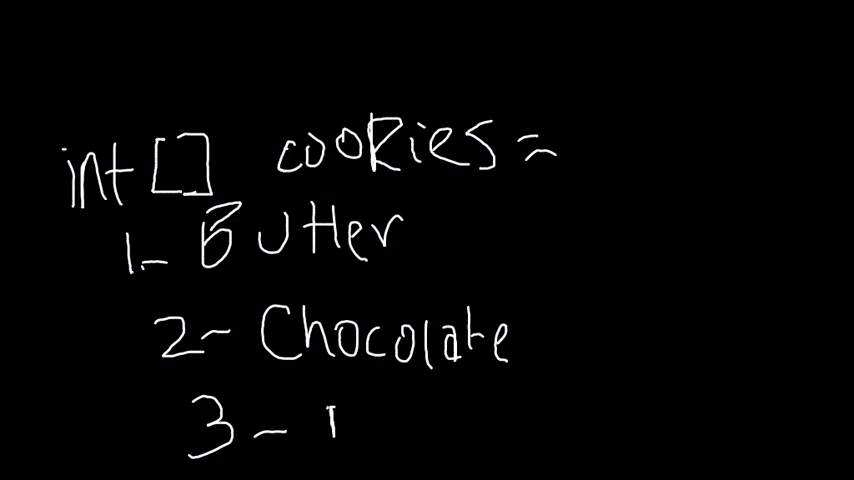
text(Noon)
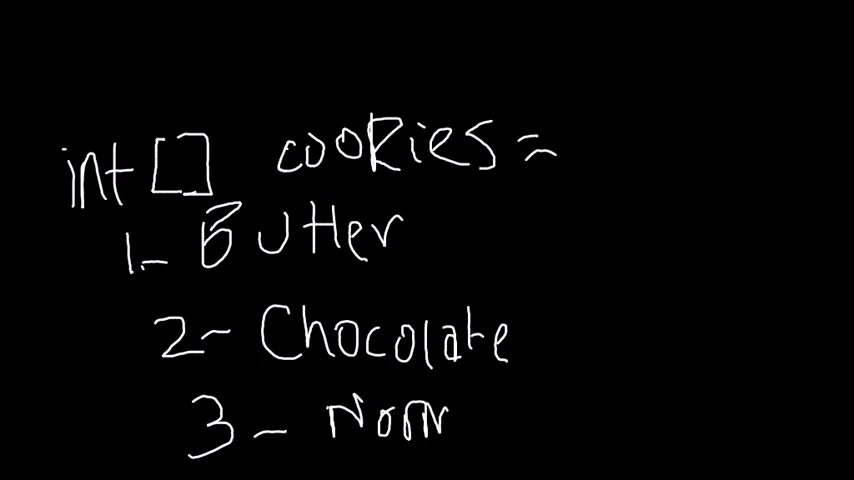
text(al)
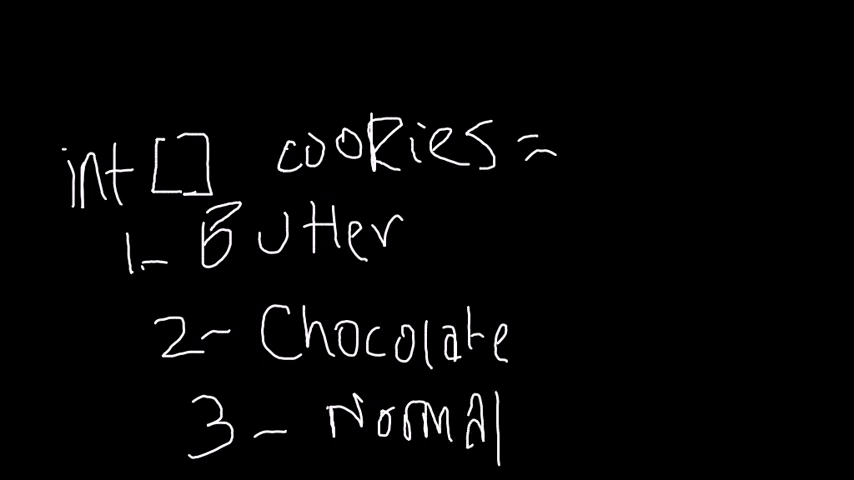
text({)
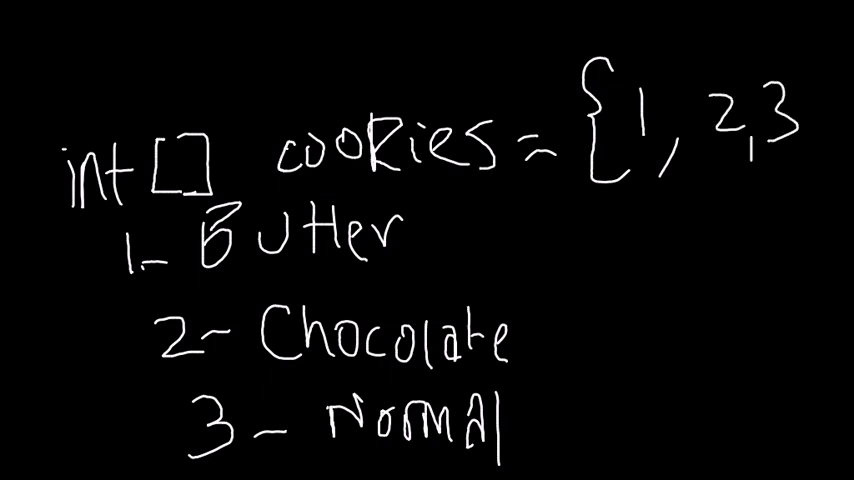
text(})
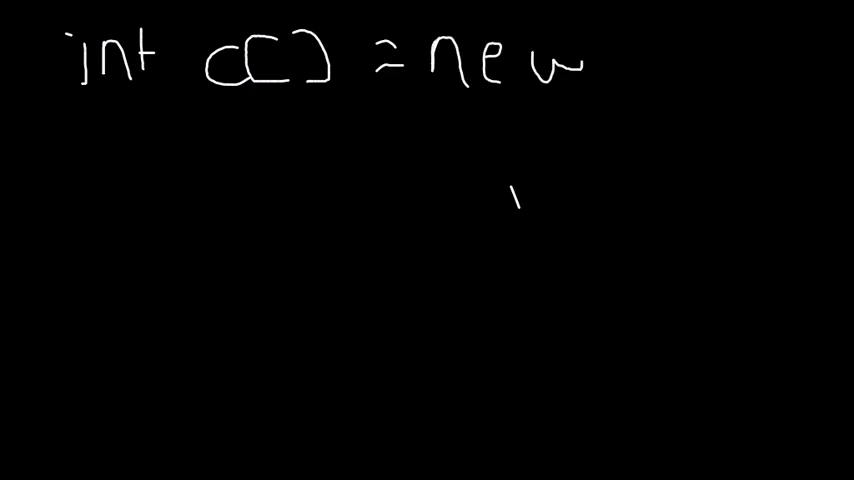
- Write int c[] = new int[3]; with c[] and new int[3] underlined, then start c[0]=1
text(int)
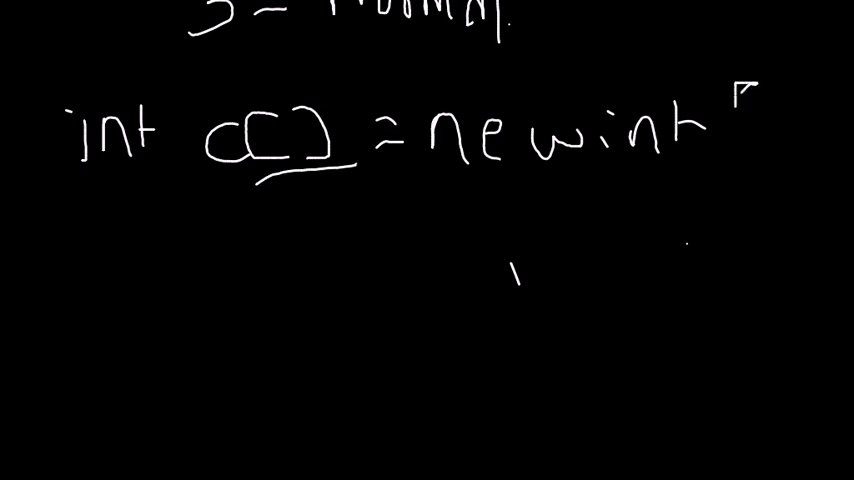
text([])
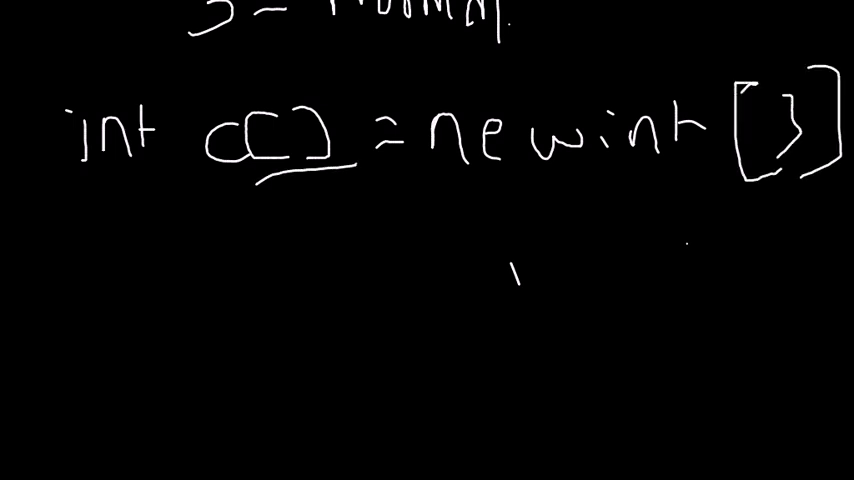
drag(210, 216, 320, 216)
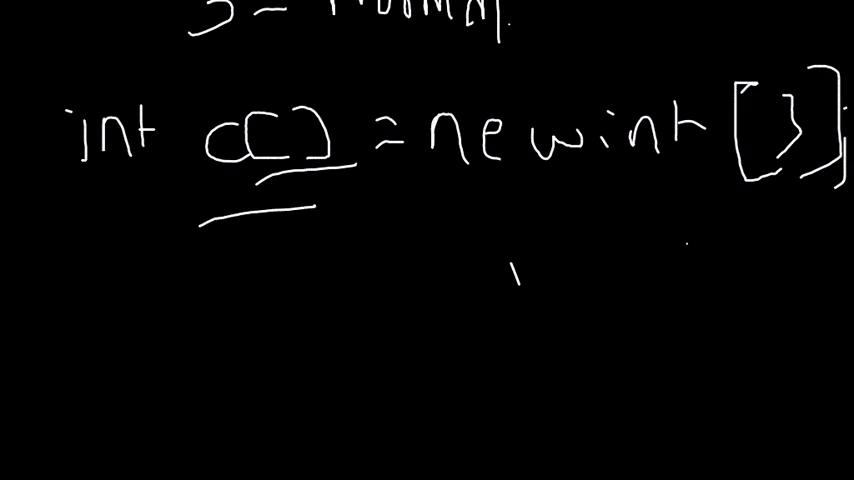
drag(490, 204, 720, 210)
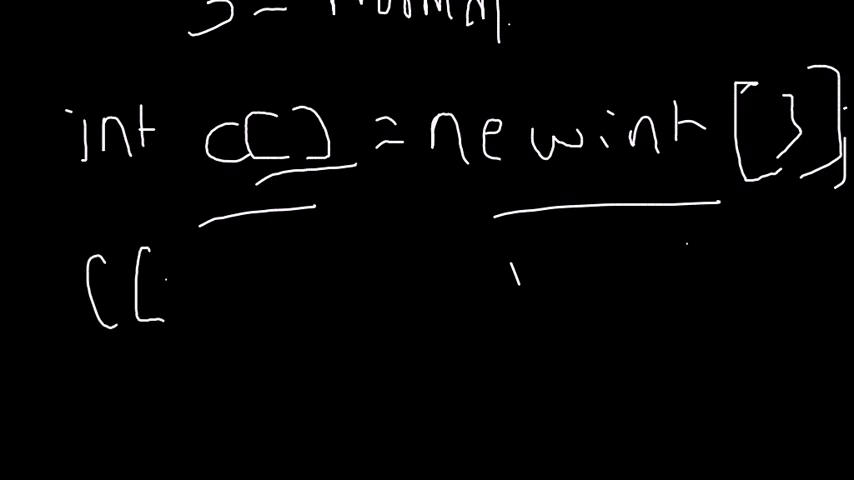
text([0]=1.)
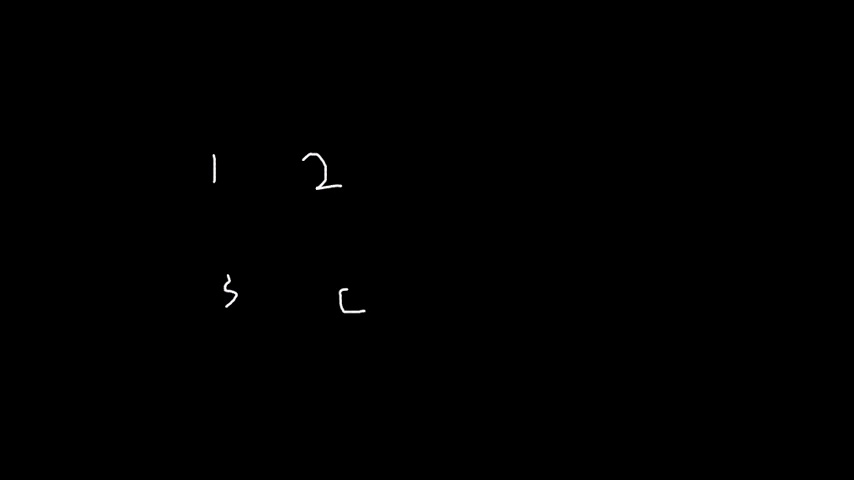
- Handwrite the numbers 1, 2, 3, 4 in a two-by-two grid
drag(350, 296, 350, 324)
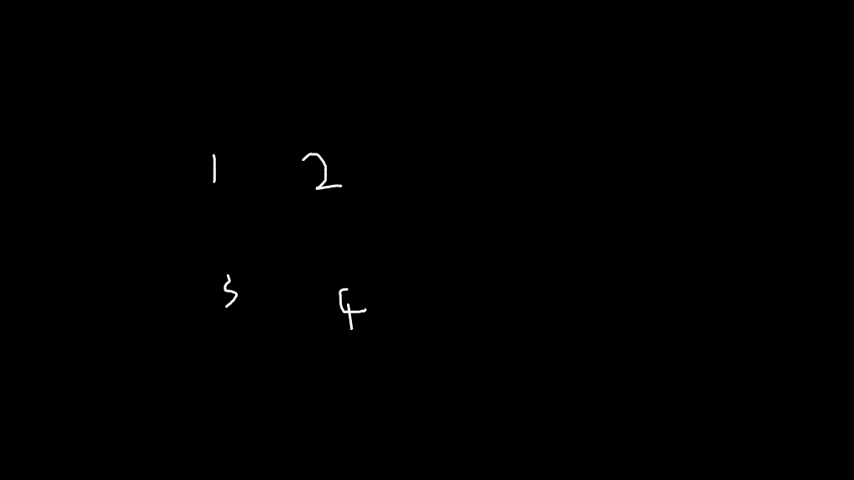
drag(210, 160, 216, 190)
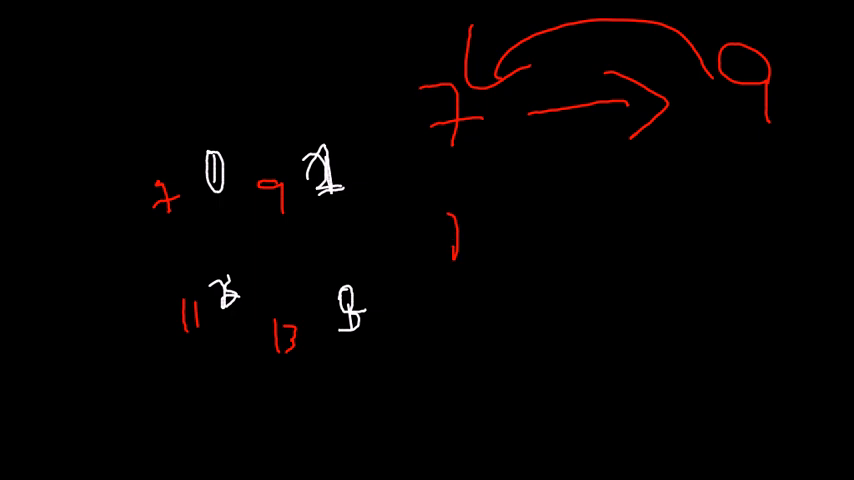
- Write a[0] = a[1] and a[1] = a[ in red below the swap arrows
drag(430, 230, 504, 270)
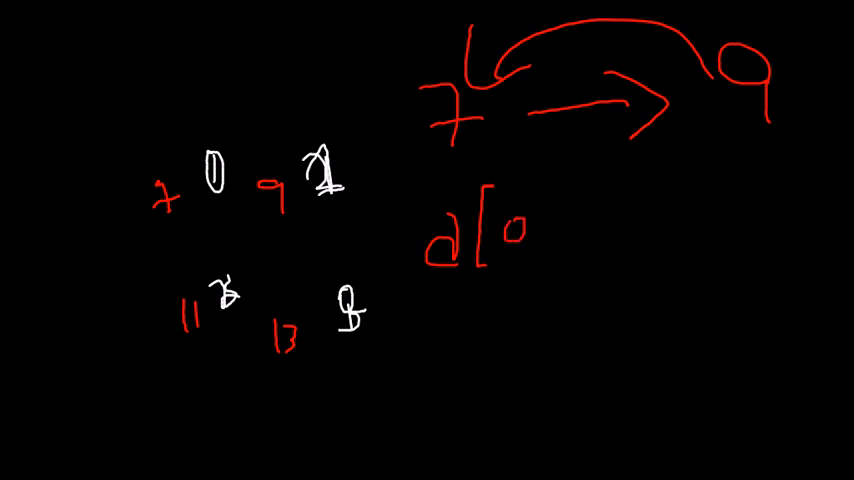
text(]=a[1])
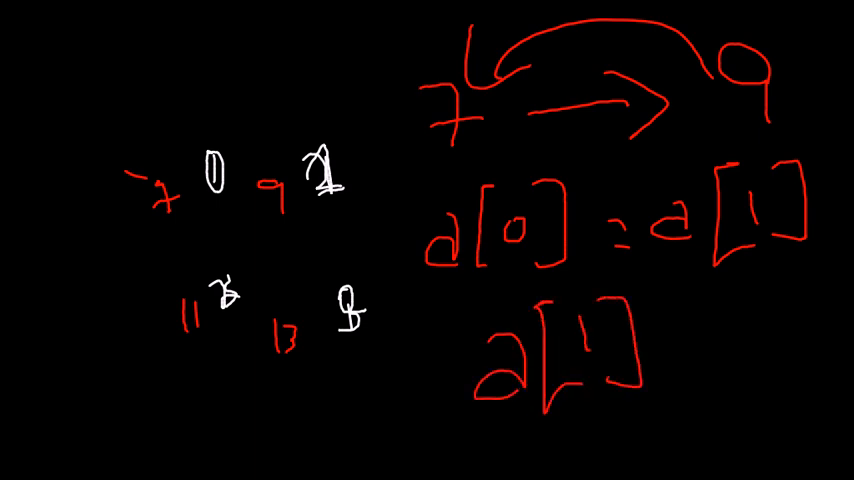
text(= a[)
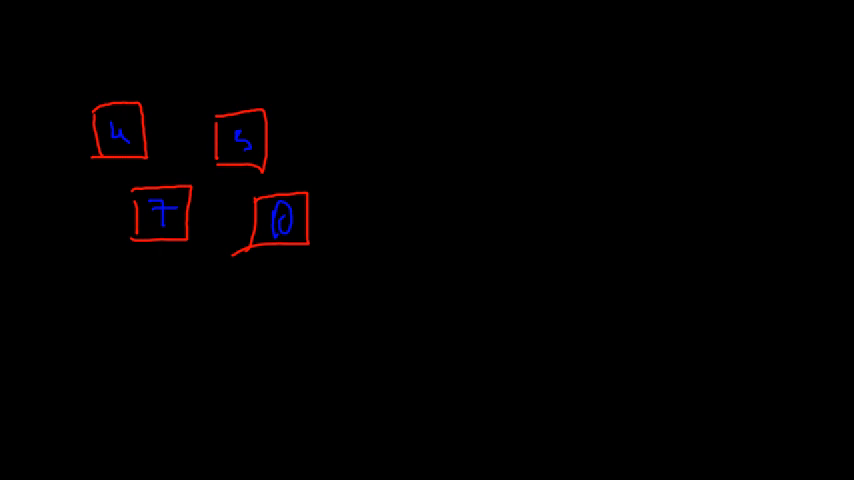
- Finish the red box around the last of the four blue numbers
drag(474, 20, 480, 70)
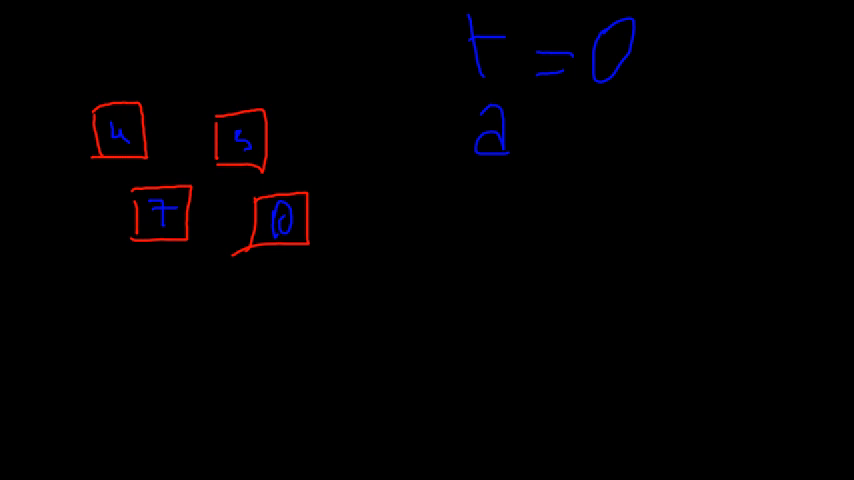
- Write the swap notes in blue: t = 0, t = a[0];, a[0] = a[1]; and begin a[1]
text(r)
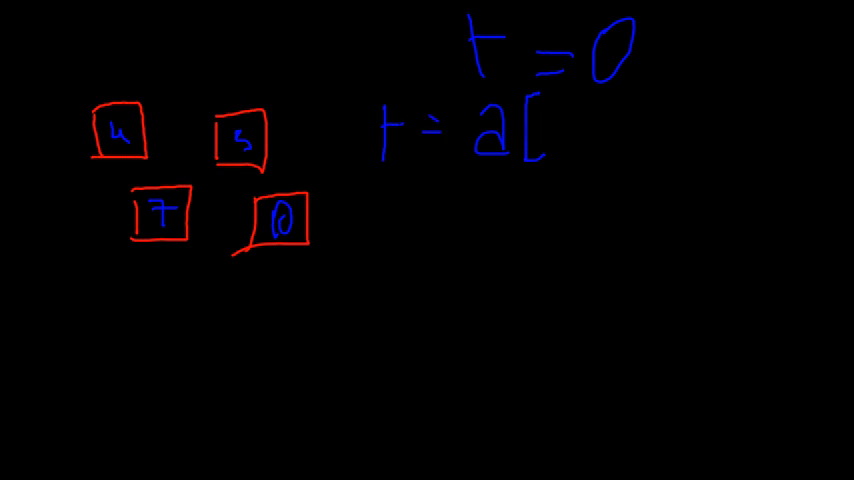
text(0)
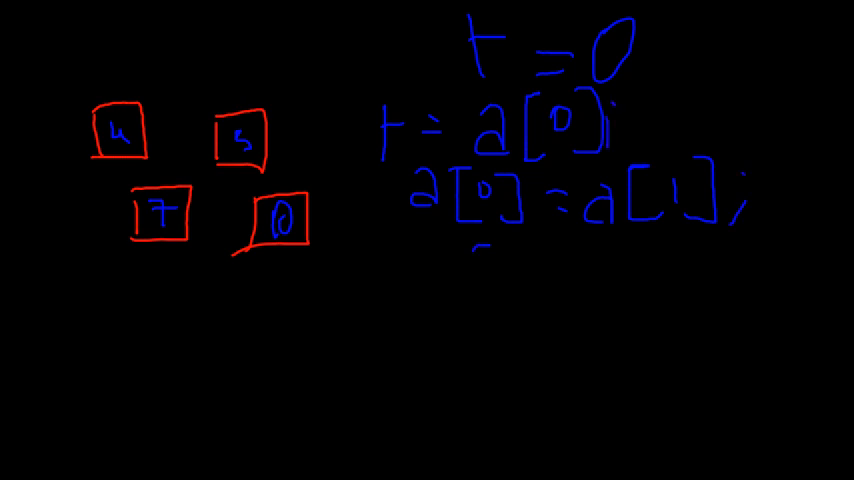
text(a[1])
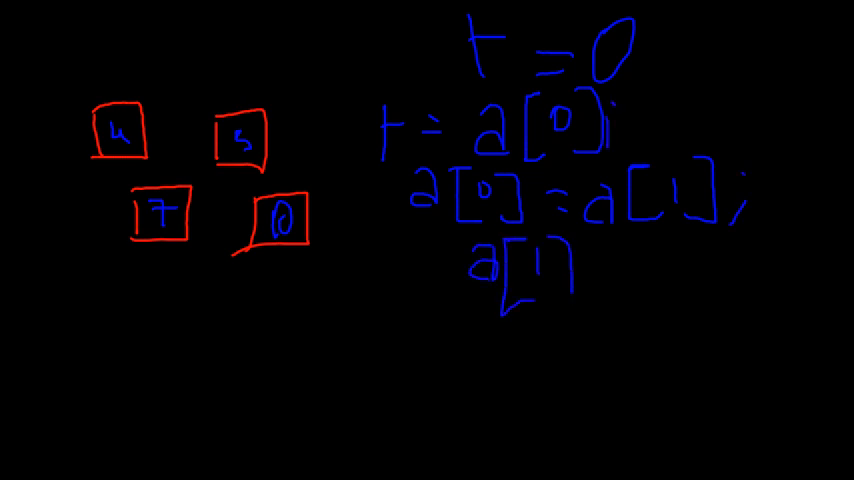